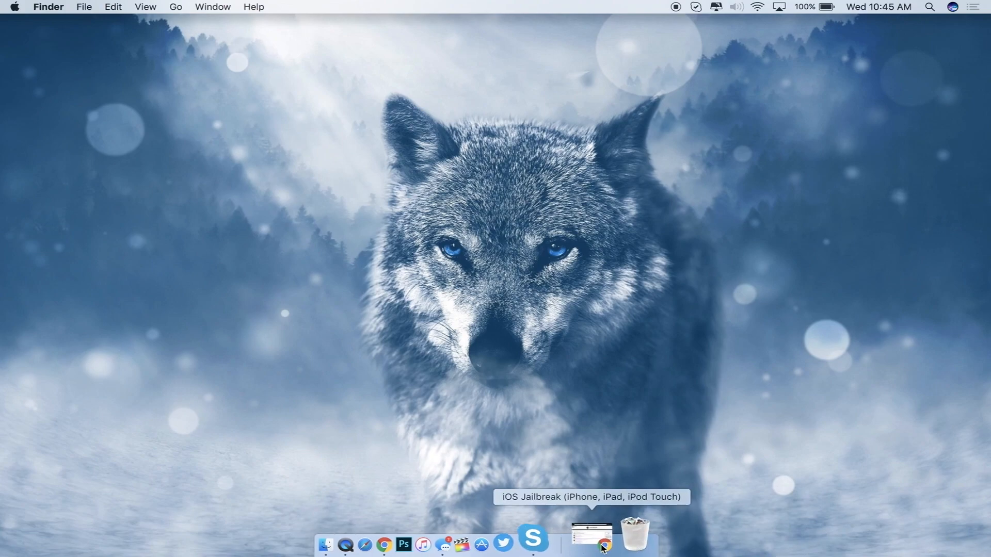
- Restore the Chrome window from the Dock showing reddit.com/r/jailbreak hot posts
{"action": "left_click", "coordinate": [589, 545]}
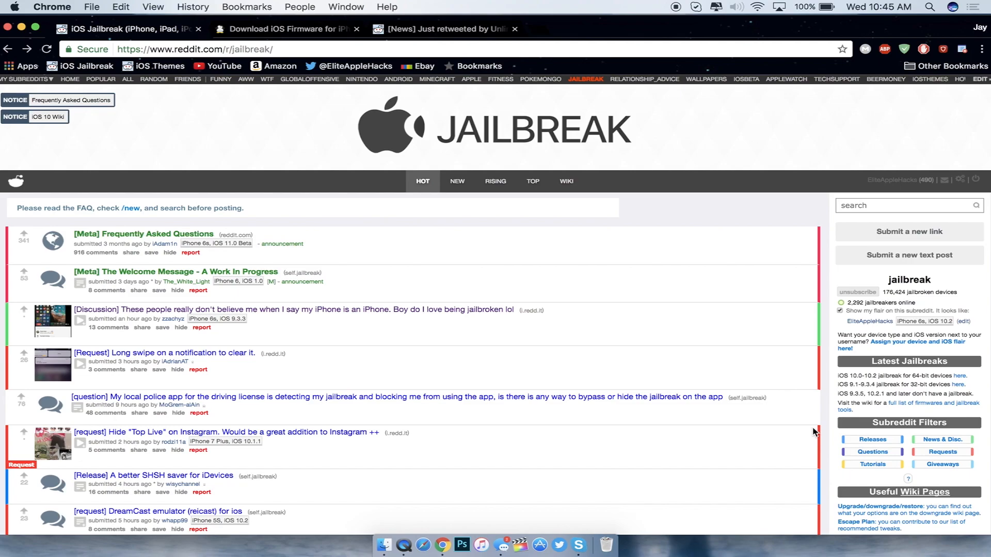
{"action": "mouse_move", "coordinate": [389, 143]}
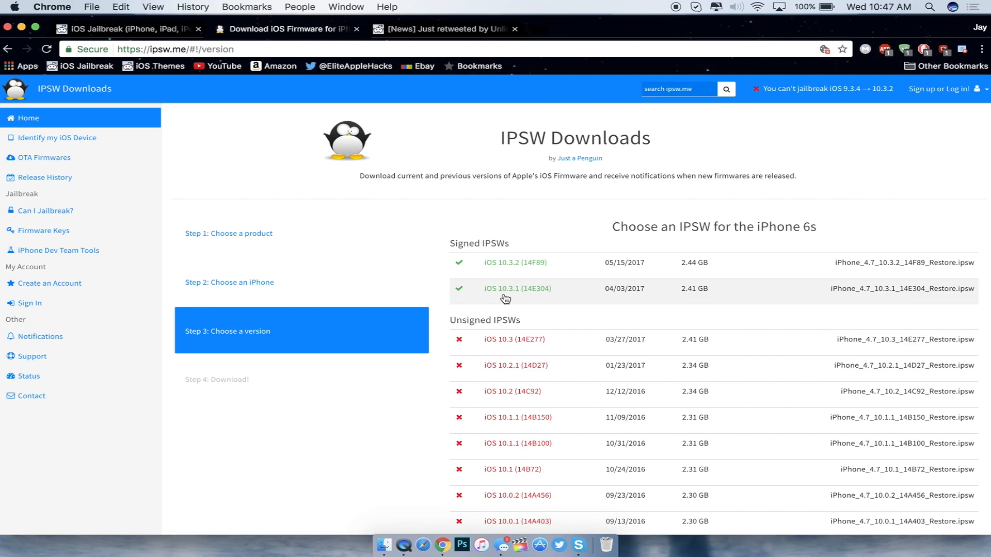
{"action": "mouse_move", "coordinate": [443, 32]}
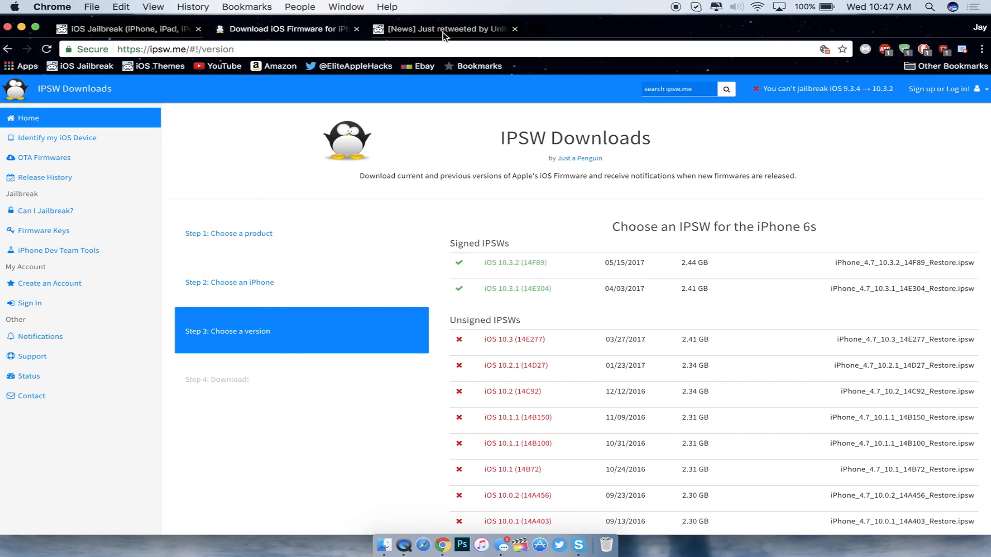
- View Brandon Butch's tweet urging iOS 11 beta users back to 10.3.1, then return to ipsw.me
{"action": "left_click", "coordinate": [443, 29]}
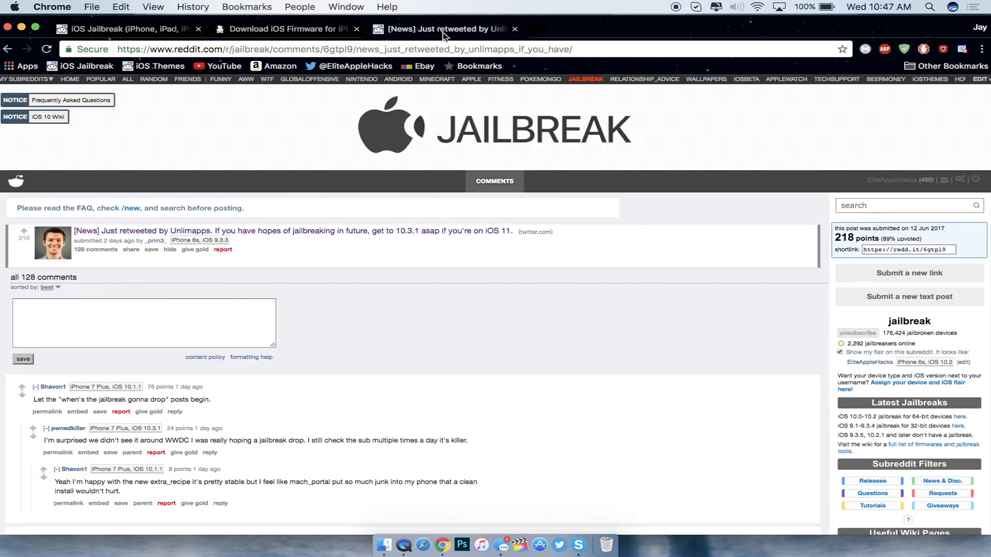
{"action": "left_click", "coordinate": [291, 230]}
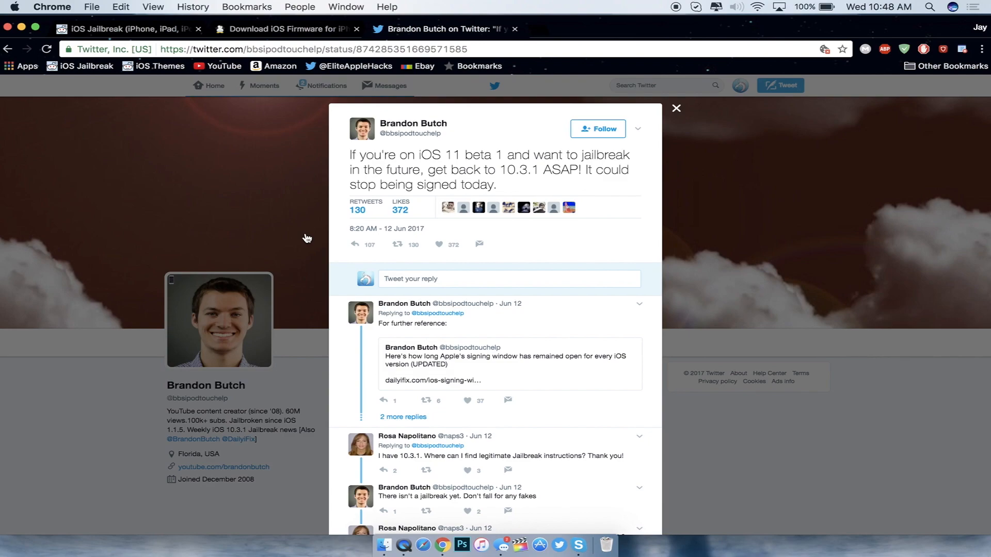
{"action": "left_click", "coordinate": [285, 29]}
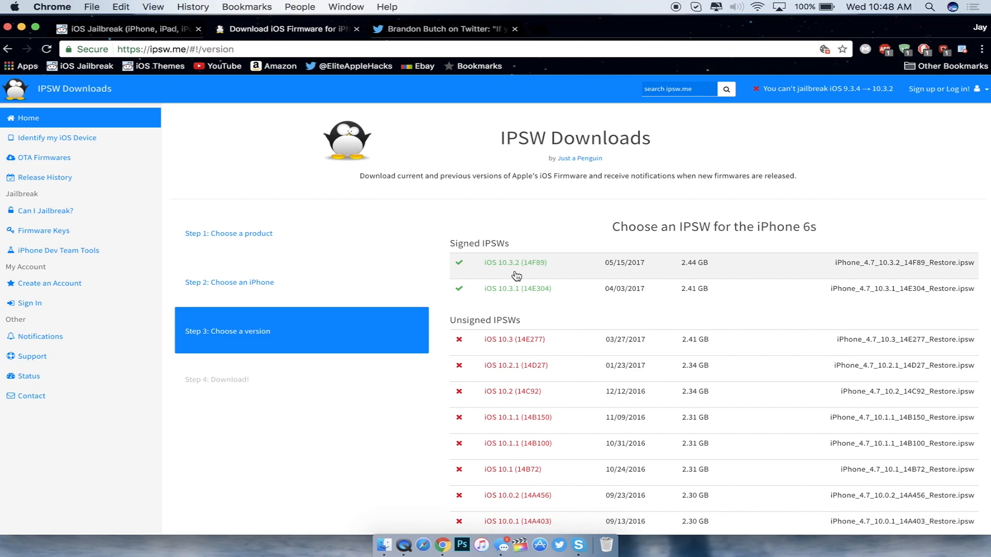
- Switch to the en.mosec.org window and read the MOSEC 2017 organizers and sponsors
{"action": "left_click", "coordinate": [23, 29]}
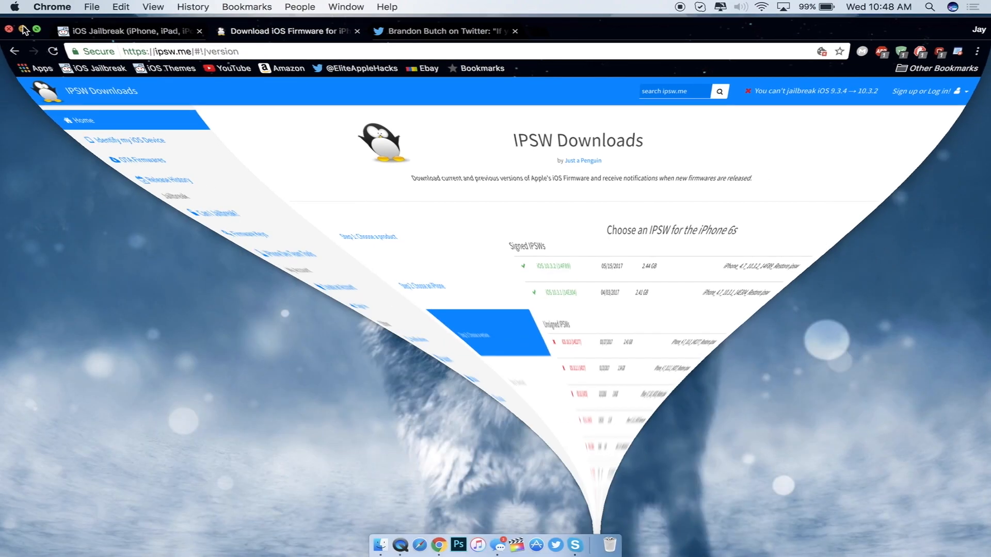
{"action": "left_click", "coordinate": [24, 30]}
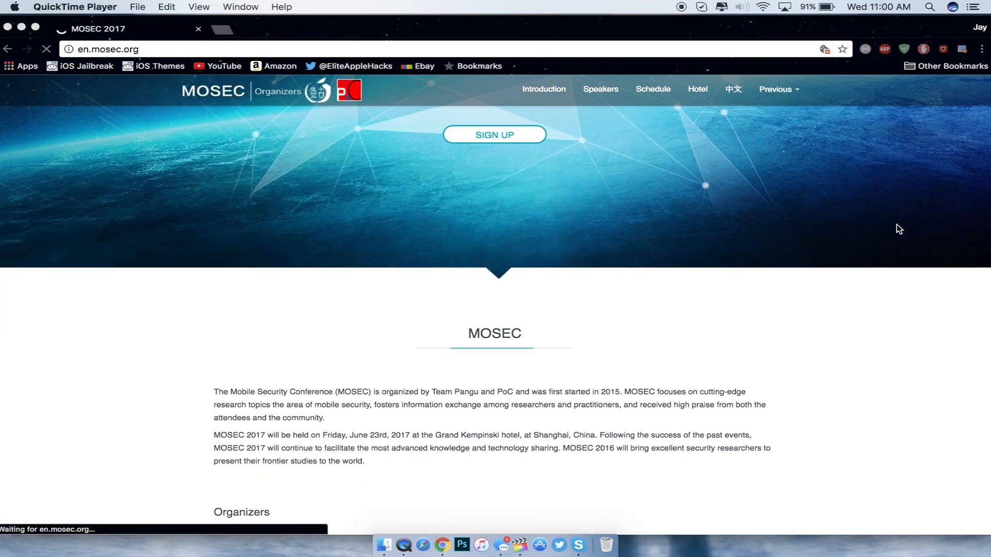
{"action": "scroll", "scroll_direction": "down", "scroll_amount": 3}
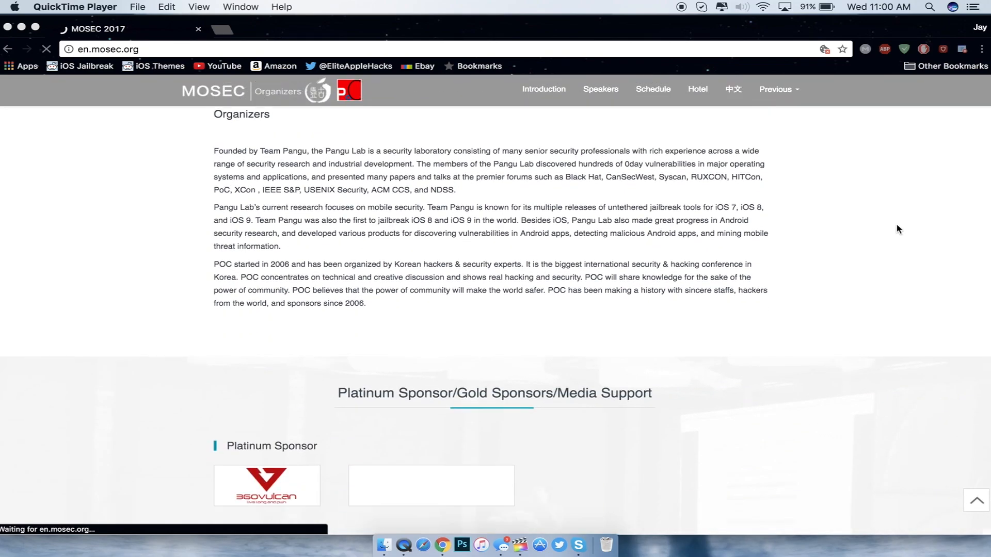
{"action": "scroll", "scroll_direction": "down", "scroll_amount": 3}
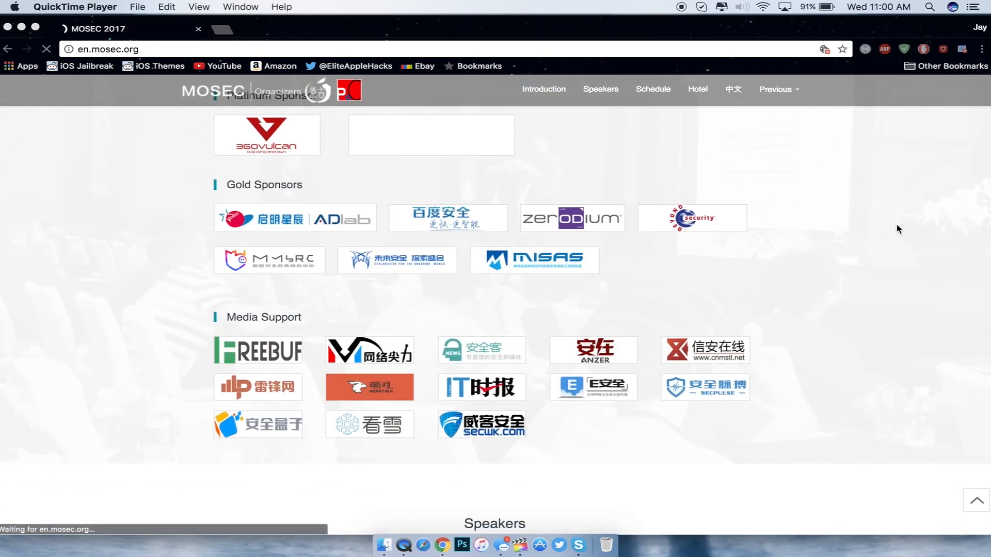
- Read the Speakers section talks such as Box of illusion and Castle in the Sky
{"action": "left_click", "coordinate": [599, 89]}
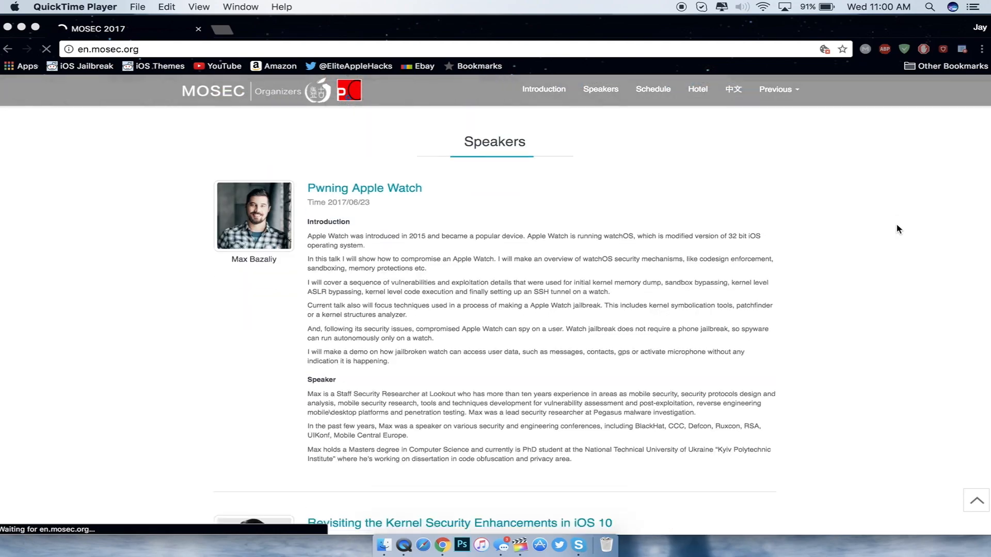
{"action": "scroll", "scroll_direction": "down", "scroll_amount": 3}
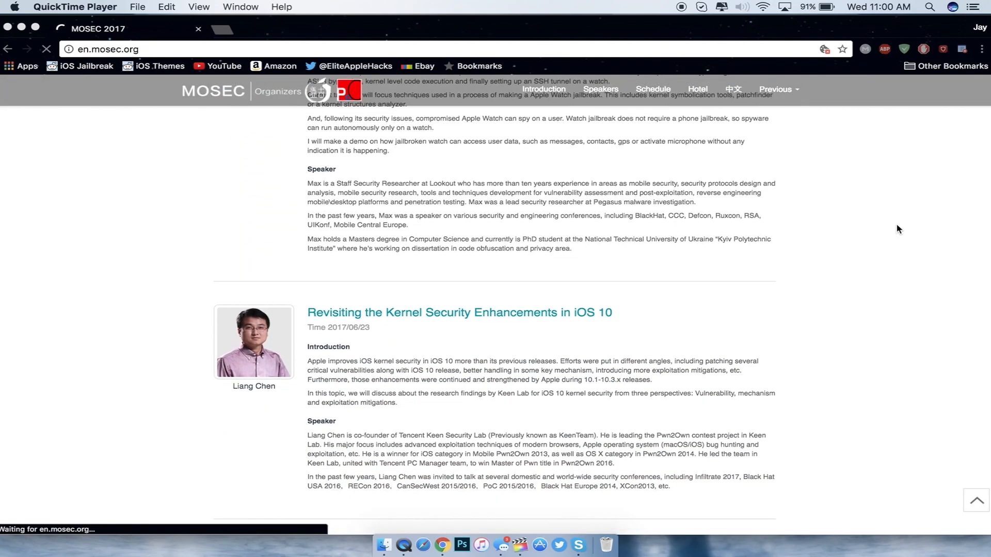
{"action": "scroll", "scroll_direction": "down", "scroll_amount": 3}
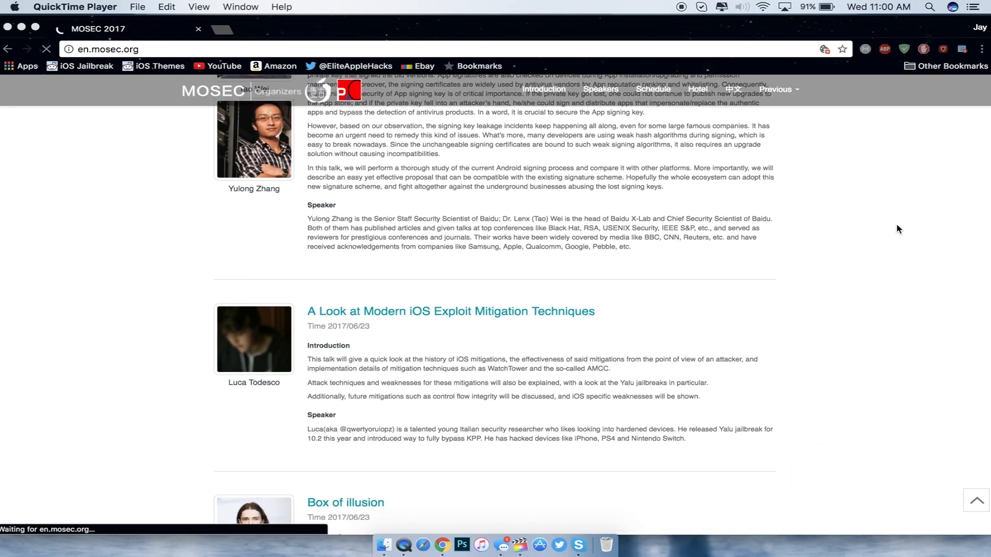
{"action": "scroll", "scroll_direction": "down", "scroll_amount": 3}
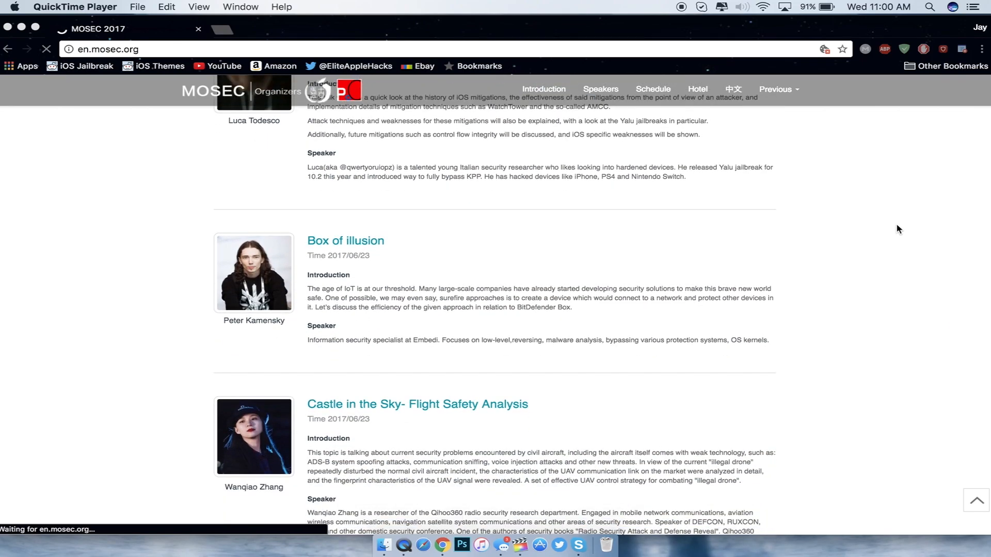